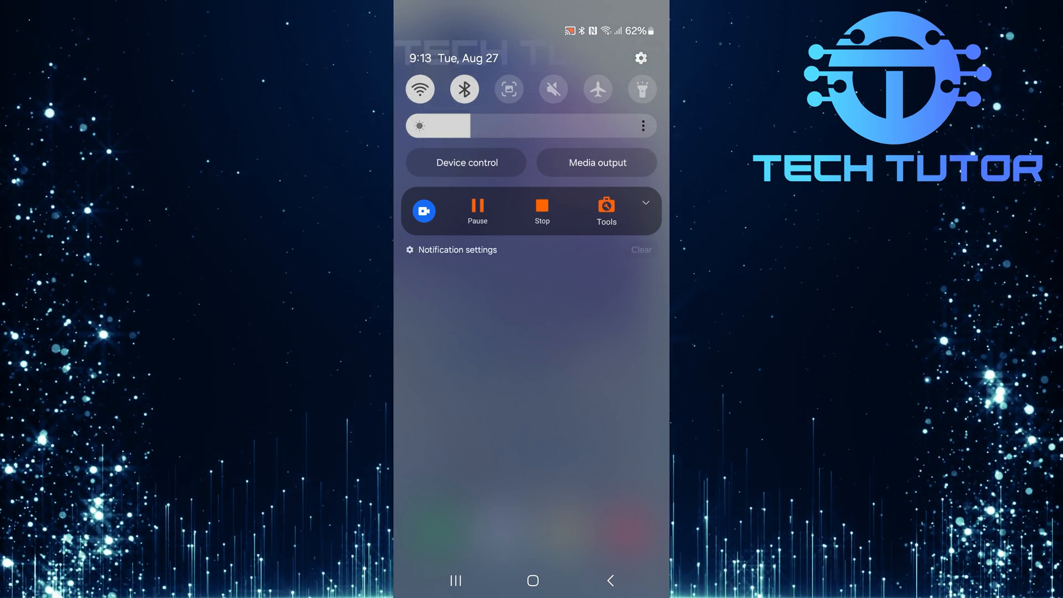
# - Reach the Apps list of 147 installed apps from the Settings gear in the notification shade
pyautogui.click(639, 57)
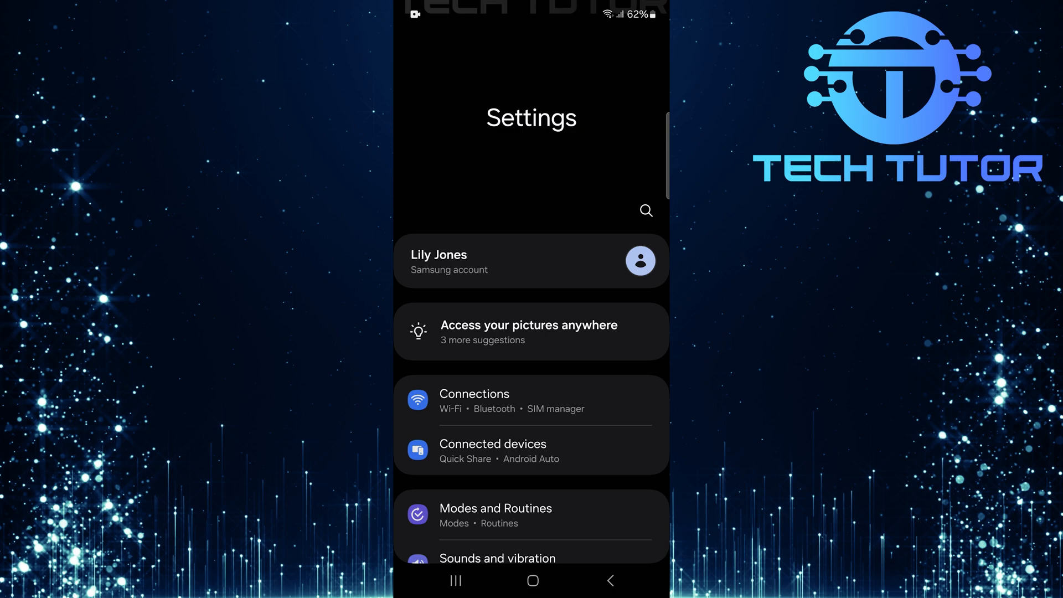
pyautogui.scroll(-3)
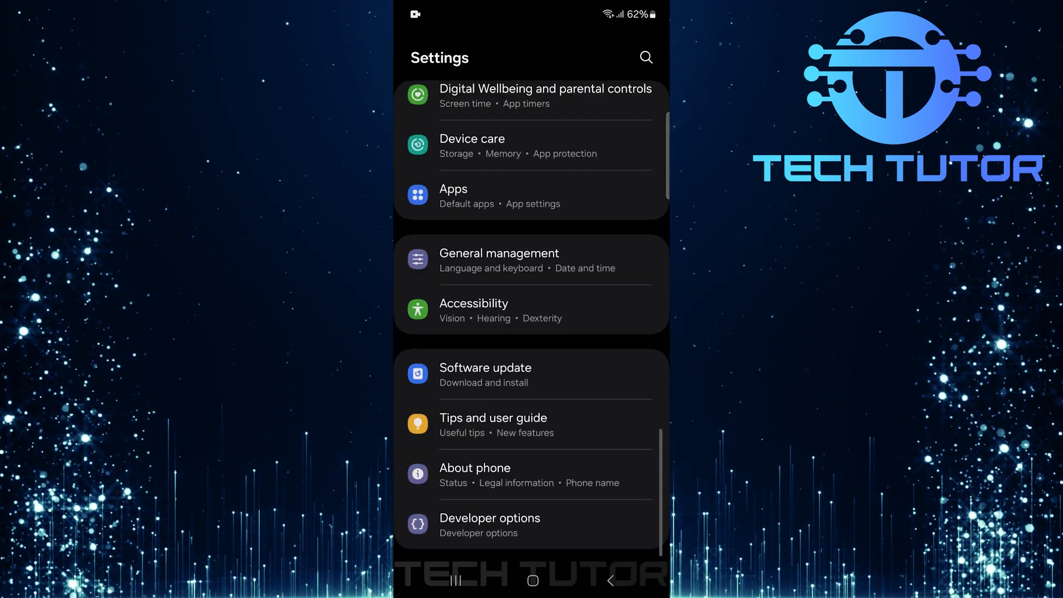
pyautogui.click(453, 194)
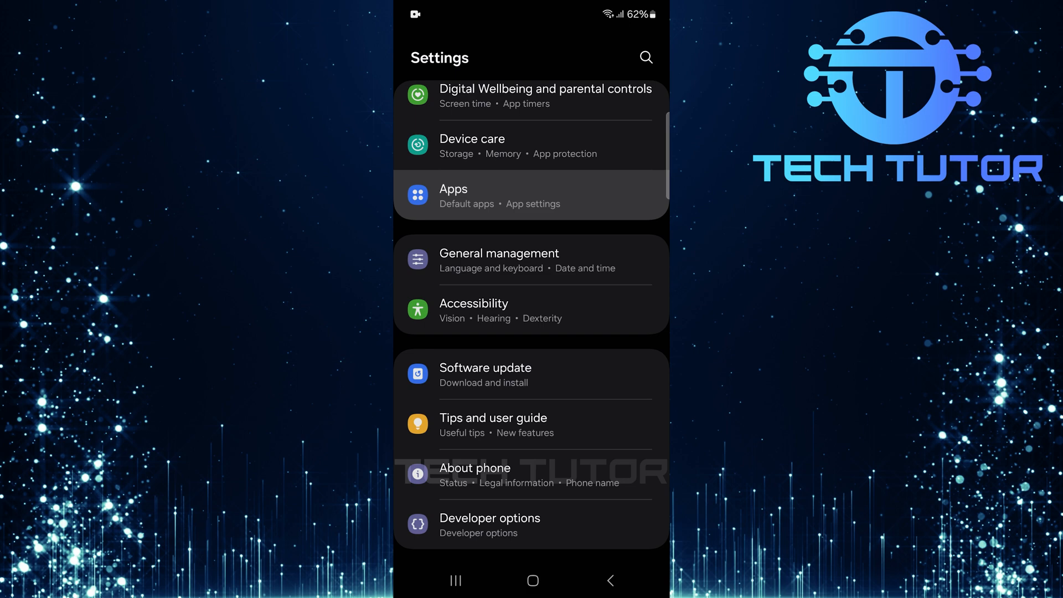
pyautogui.click(530, 195)
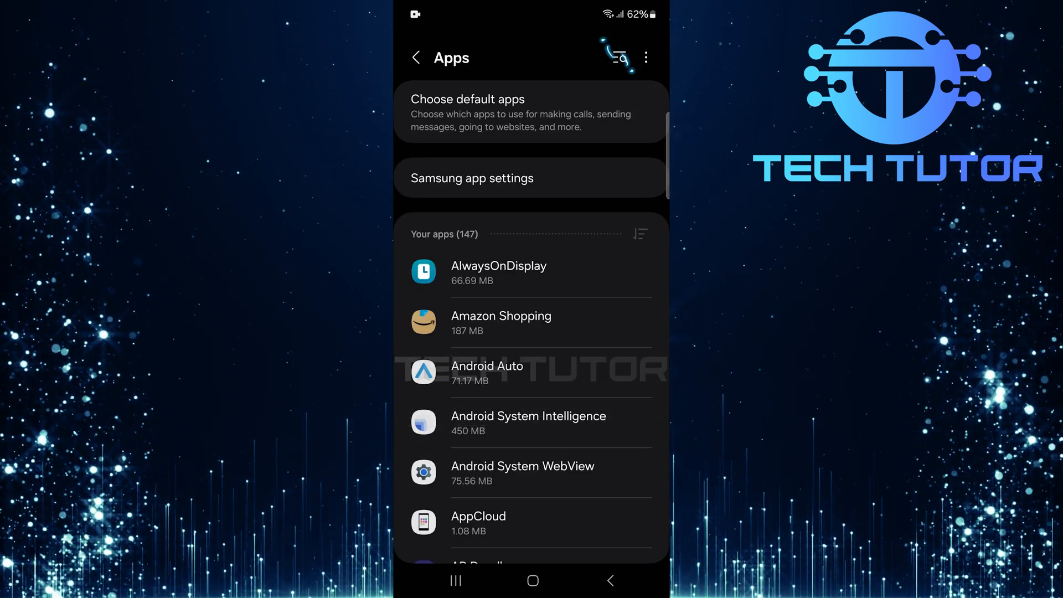
# - Search the installed apps for 'chrome' and bring up Chrome's app info page
pyautogui.click(615, 56)
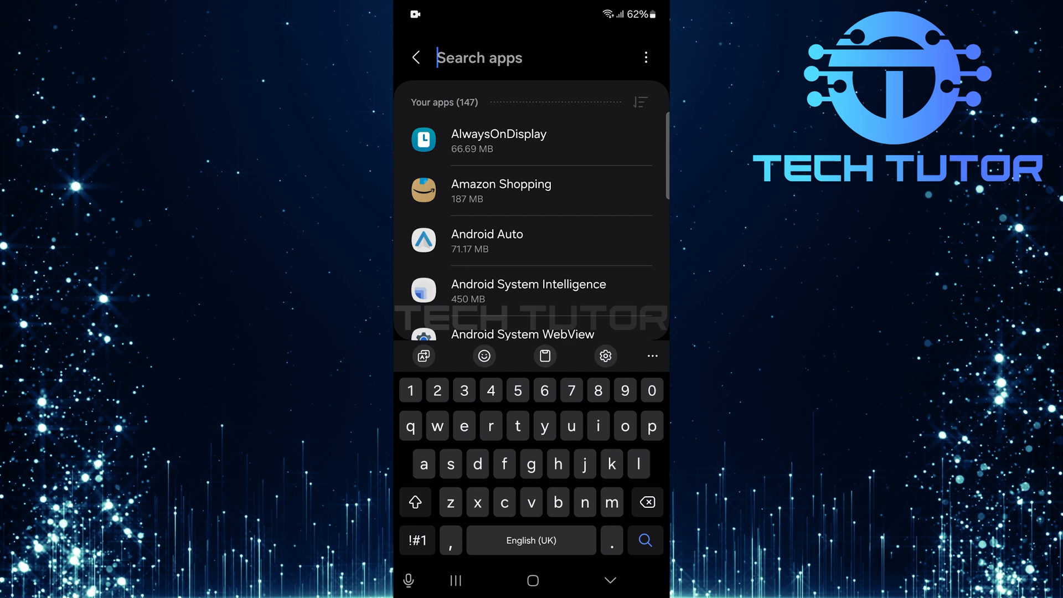
pyautogui.write('chrome')
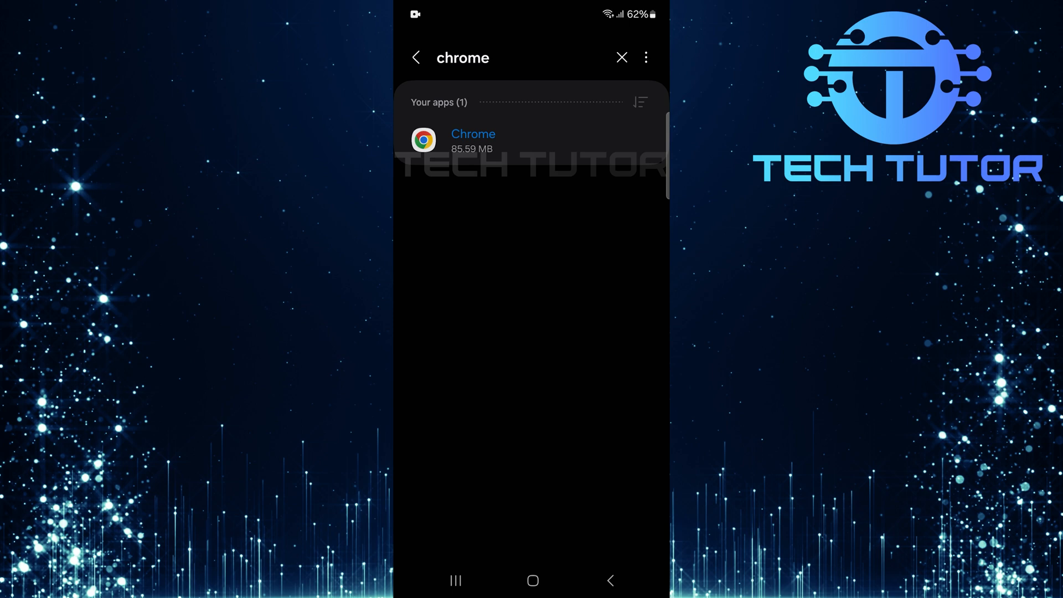
pyautogui.click(473, 140)
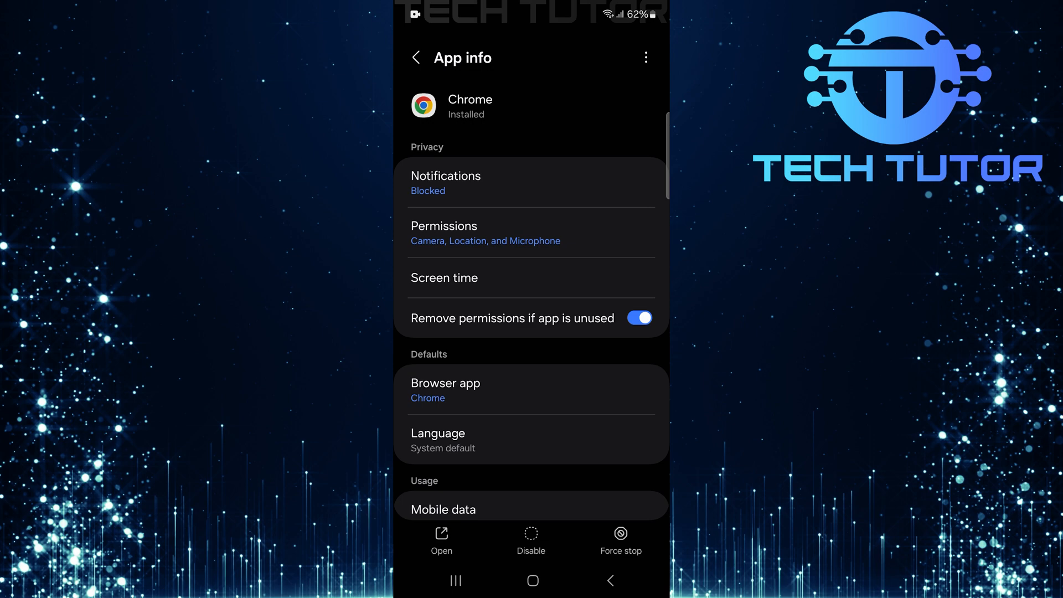
# - Clear Chrome's cached files from its storage details and reach the Google Chrome storage page
pyautogui.scroll(-3)
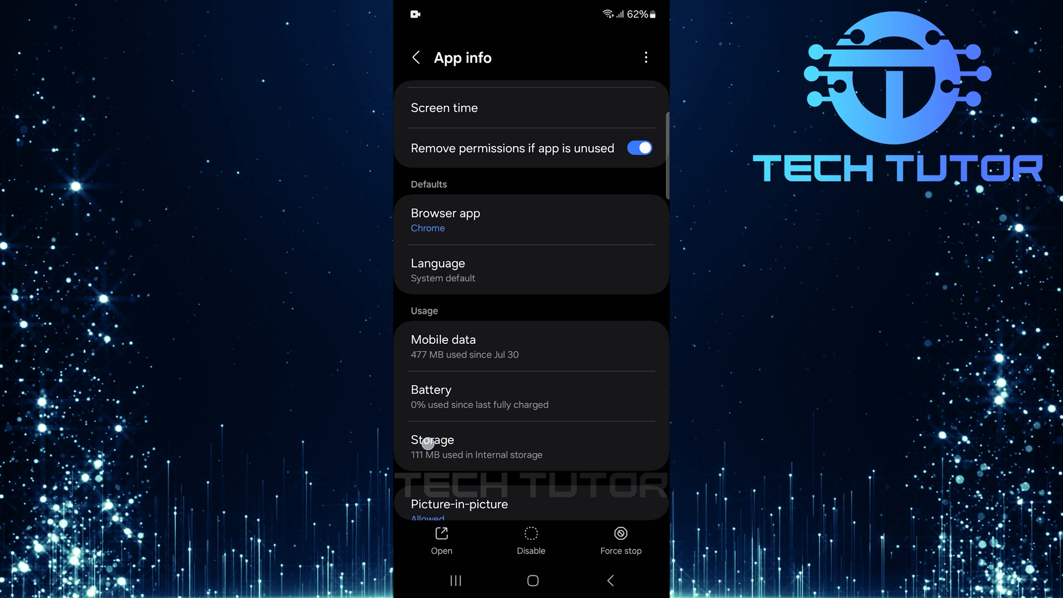
pyautogui.click(432, 439)
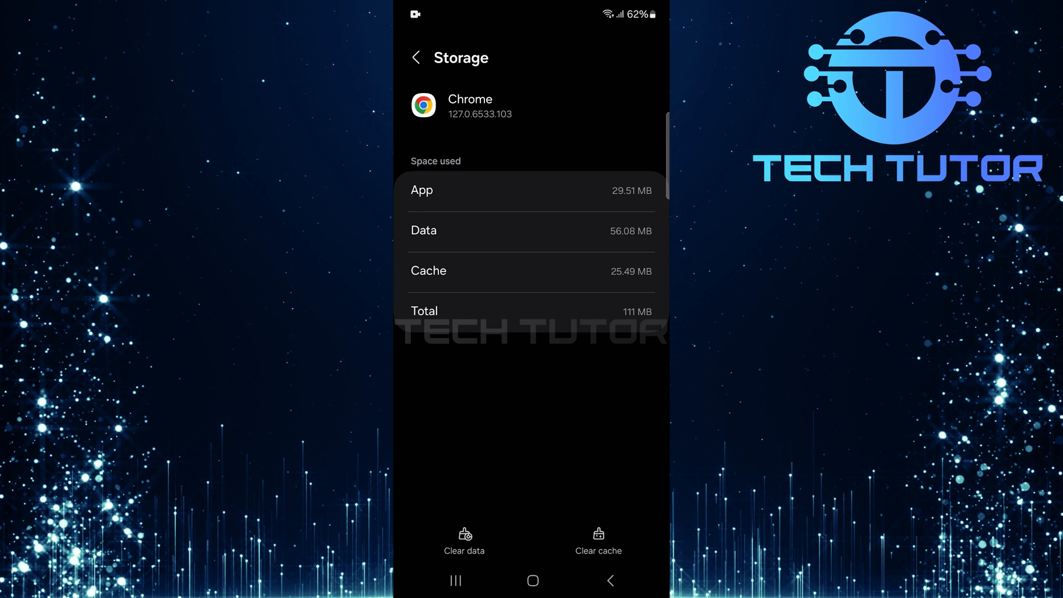
pyautogui.click(597, 539)
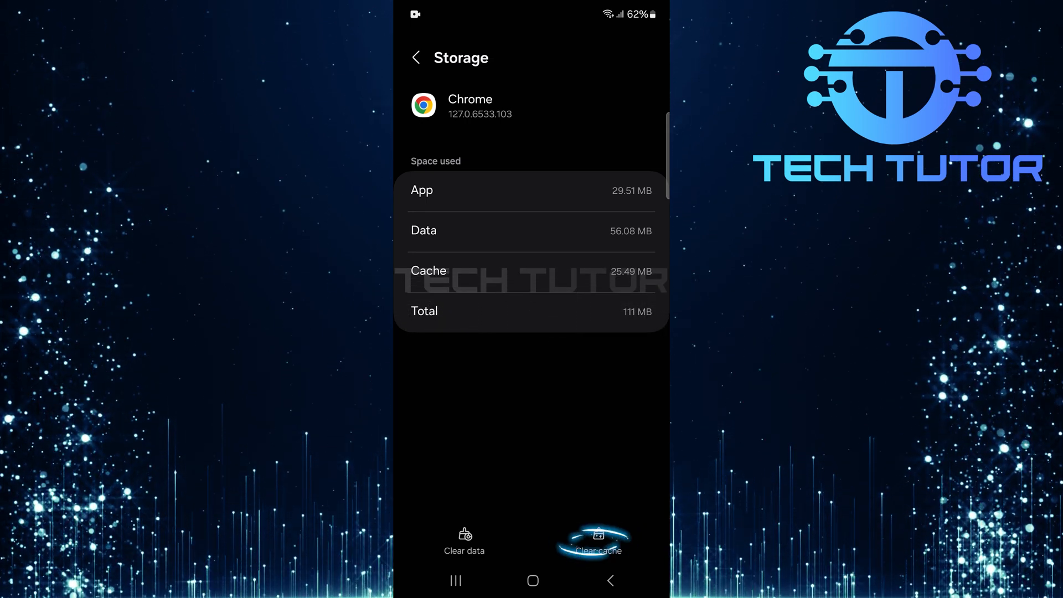
pyautogui.click(598, 541)
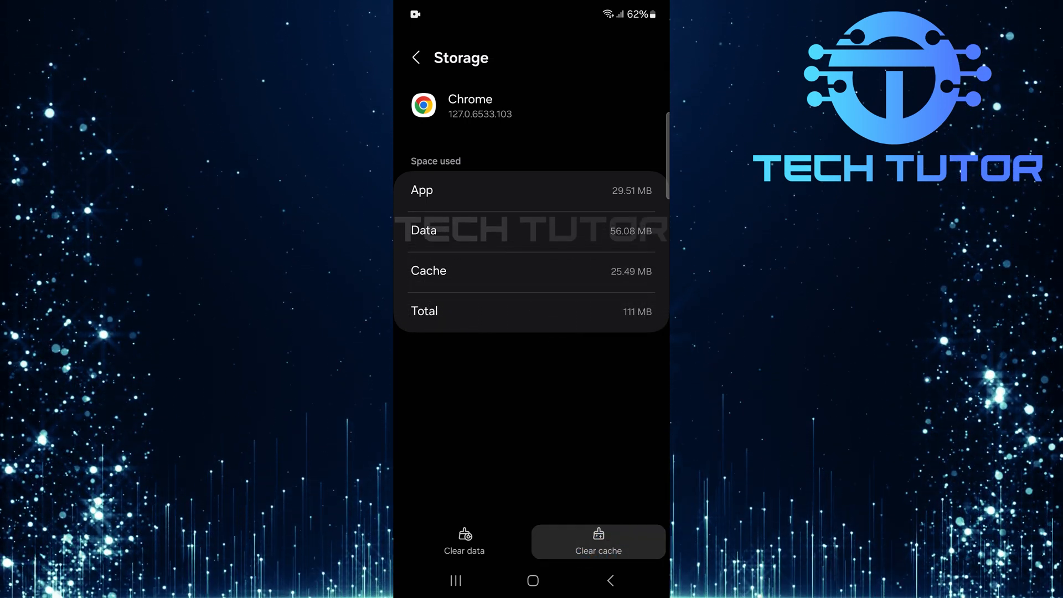
pyautogui.click(597, 541)
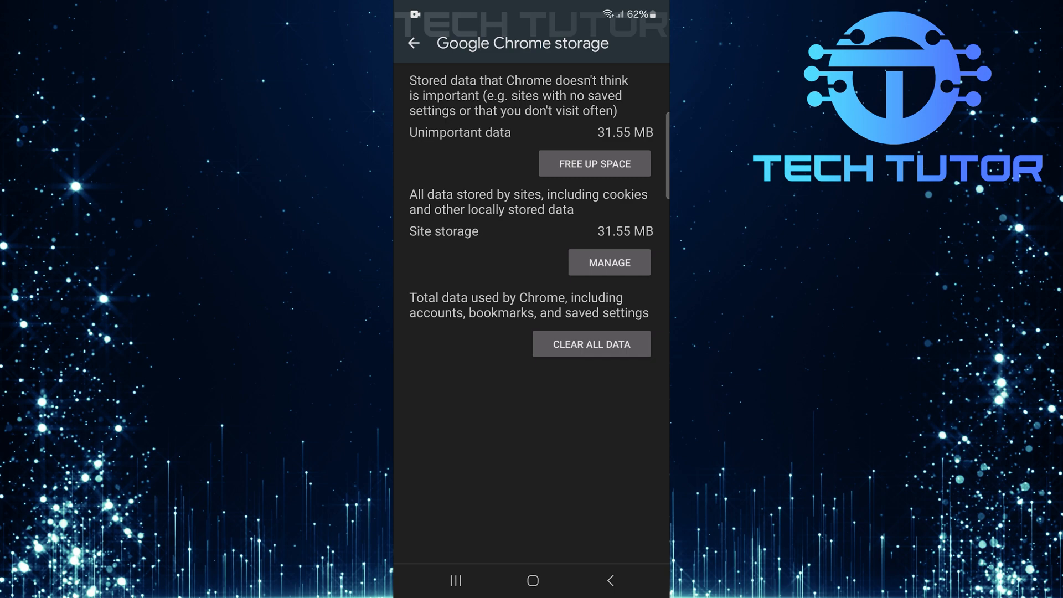
# - Clear all of Chrome's app data and confirm the Delete app data? dialog with OK
pyautogui.click(591, 344)
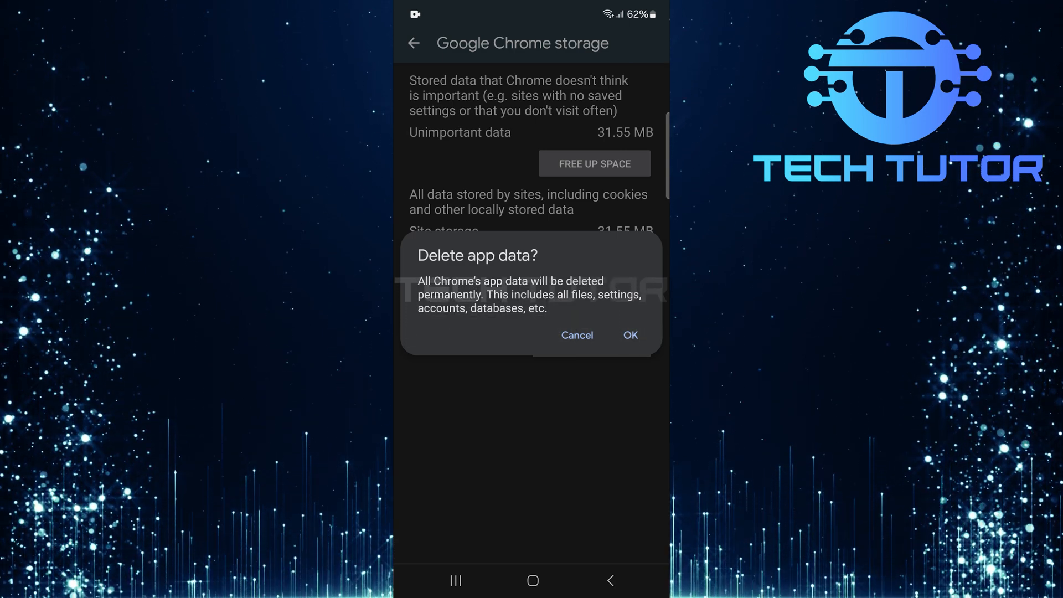
pyautogui.click(628, 334)
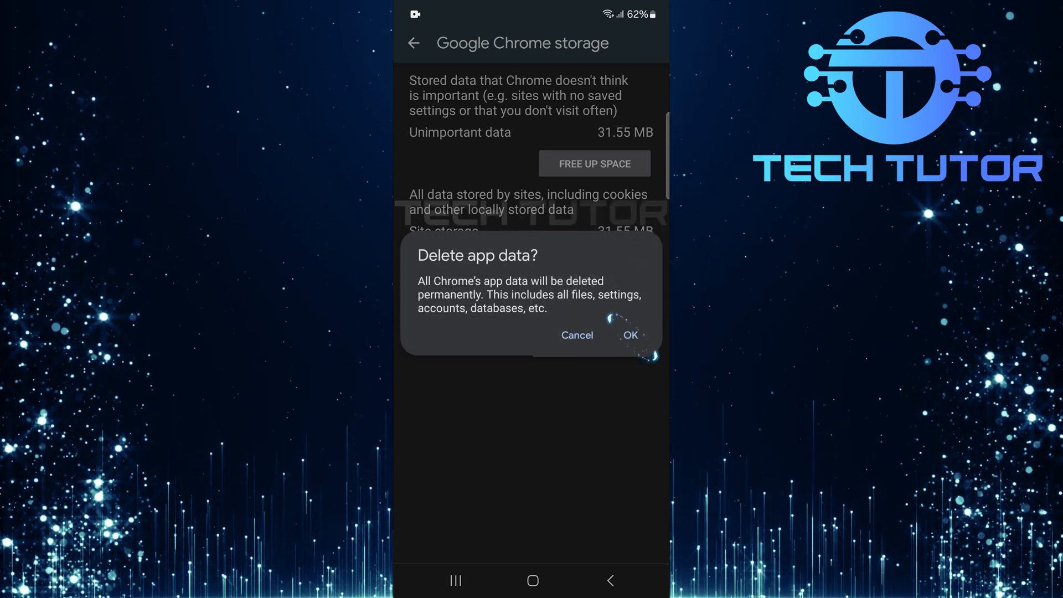
pyautogui.click(629, 335)
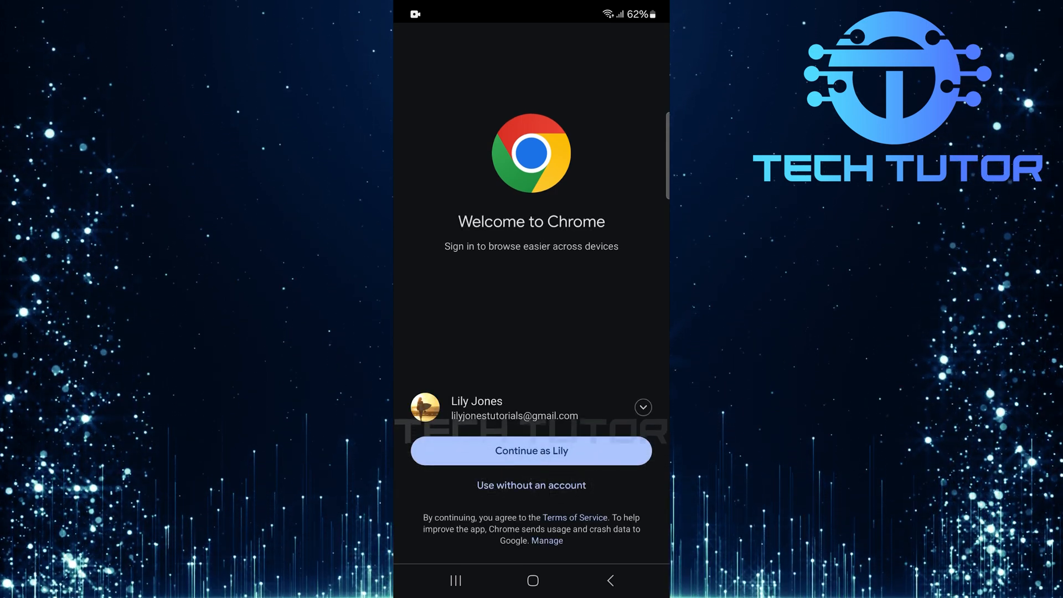
# - Continue with the suggested account, answer the sync offer and accept the ad privacy notice to reach the new tab page
pyautogui.click(530, 451)
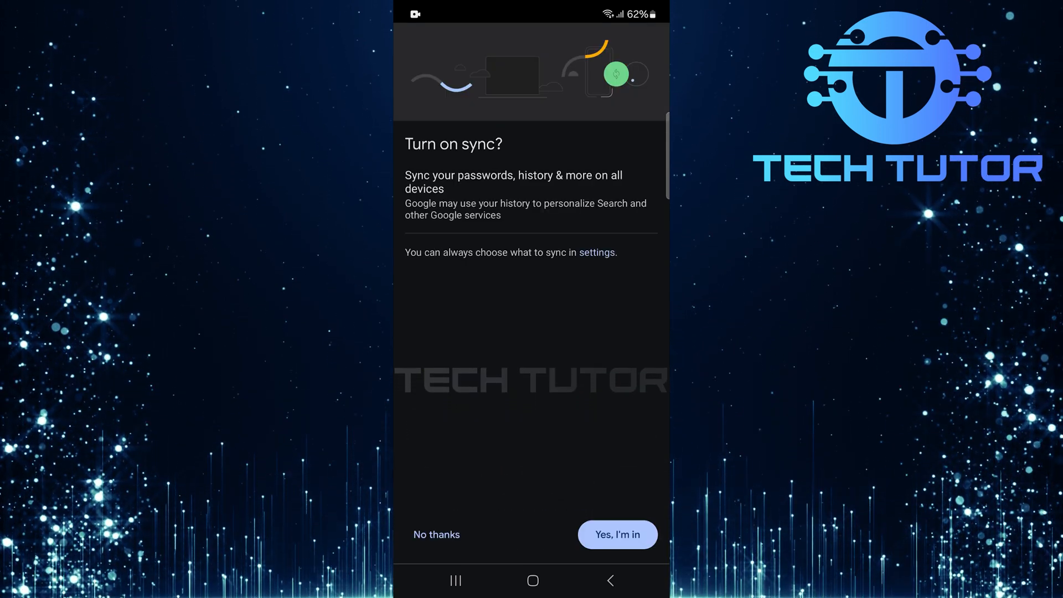
pyautogui.click(615, 534)
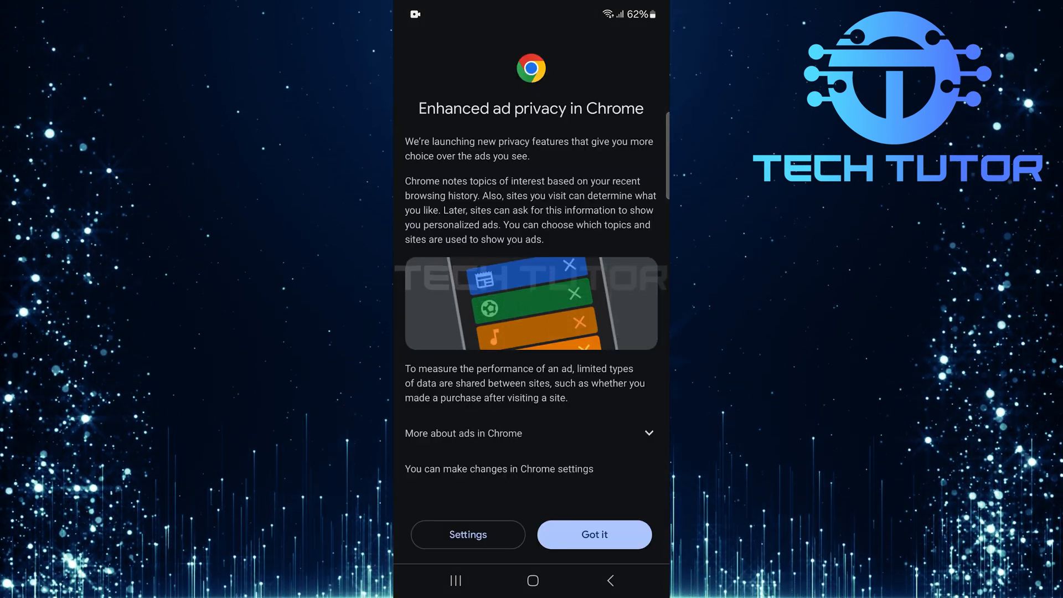
pyautogui.click(593, 533)
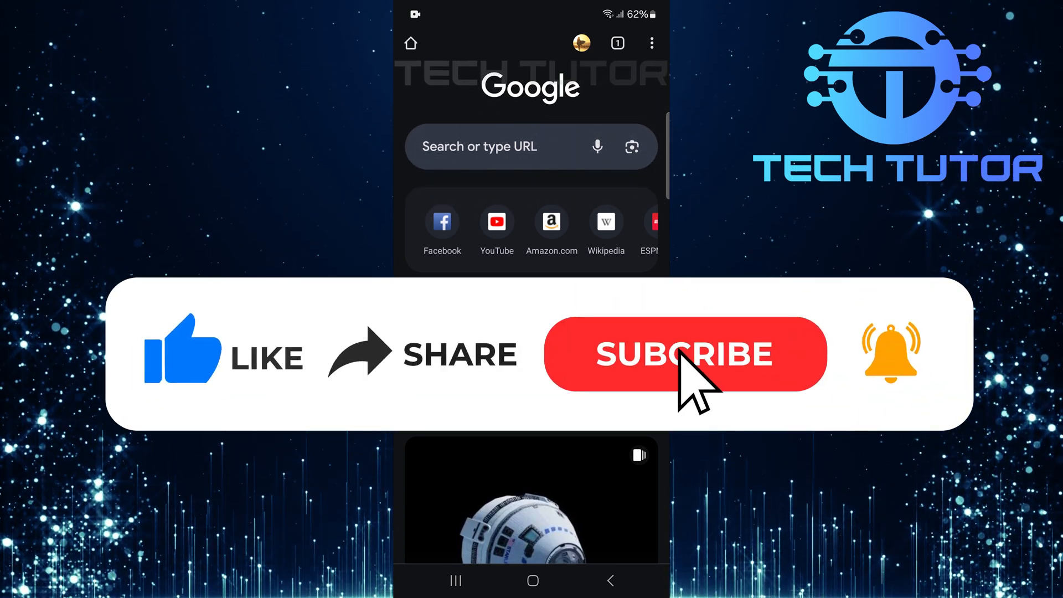
pyautogui.click(684, 354)
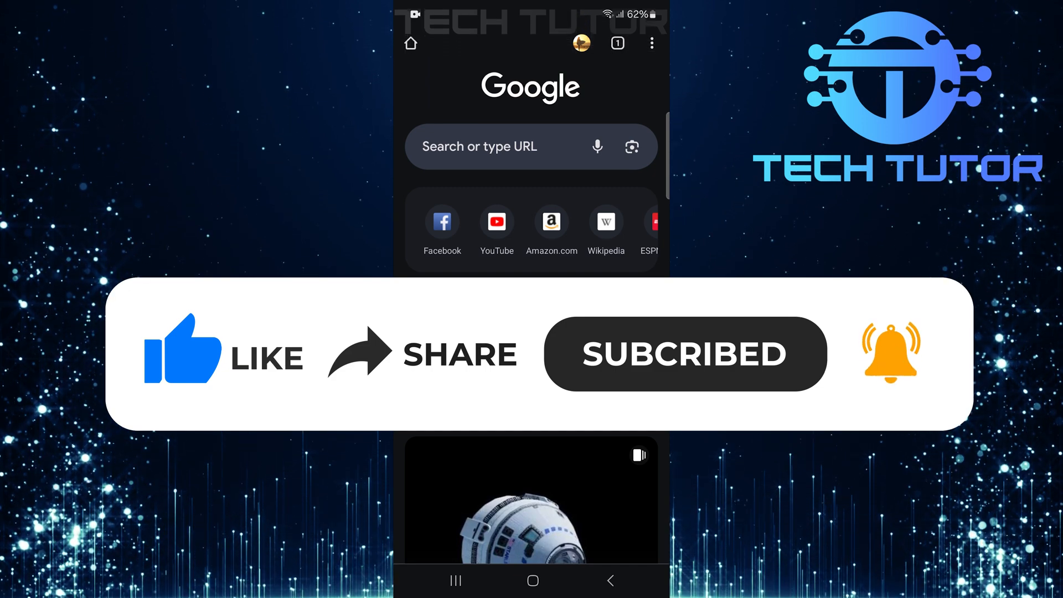